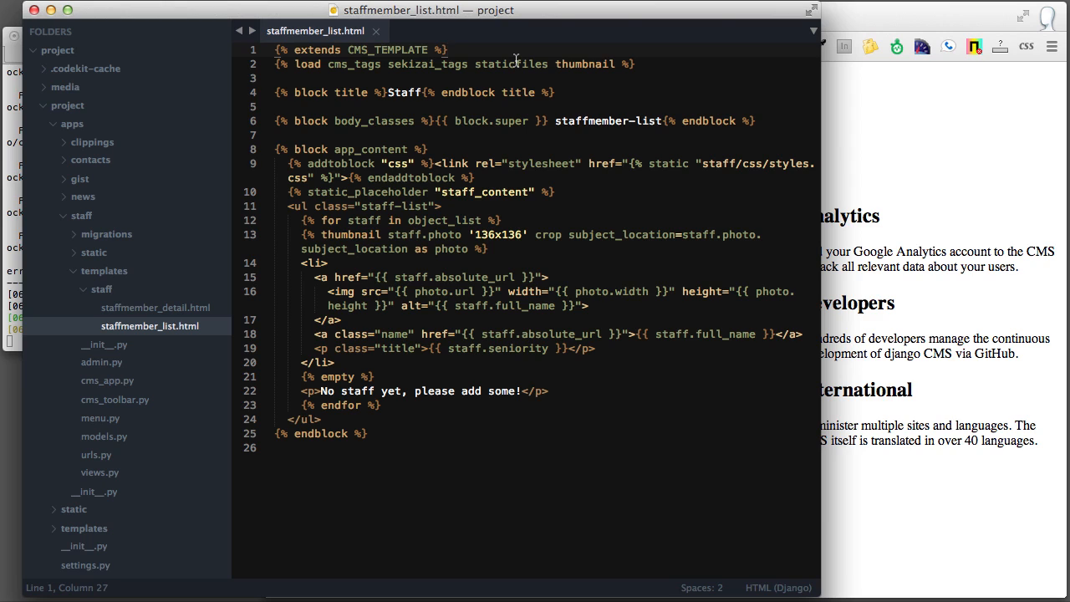
{"action": "mouse_move", "coordinate": [921, 113]}
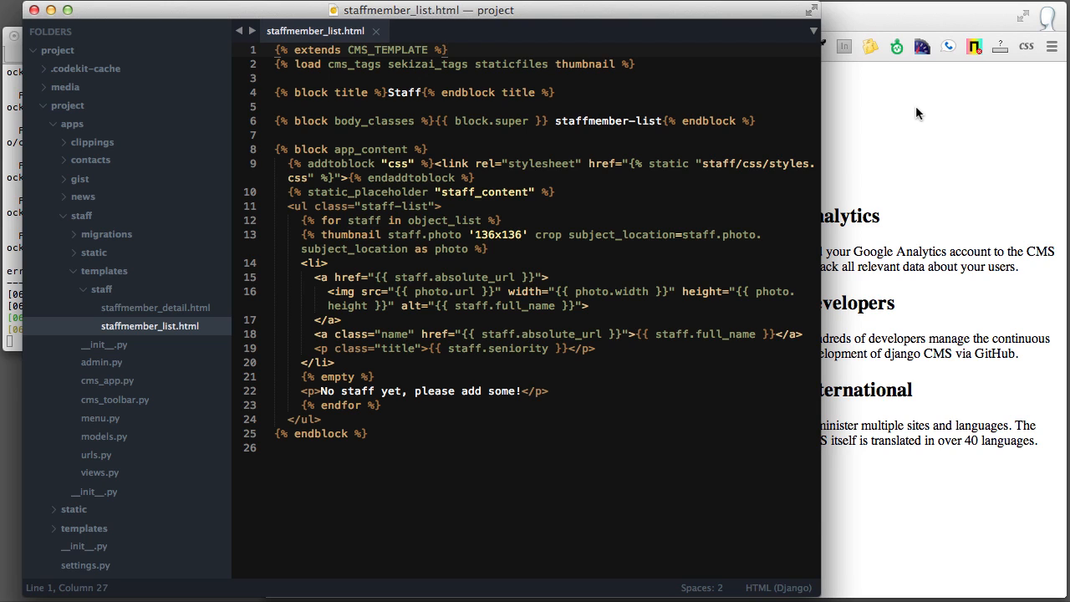
{"action": "mouse_move", "coordinate": [893, 105]}
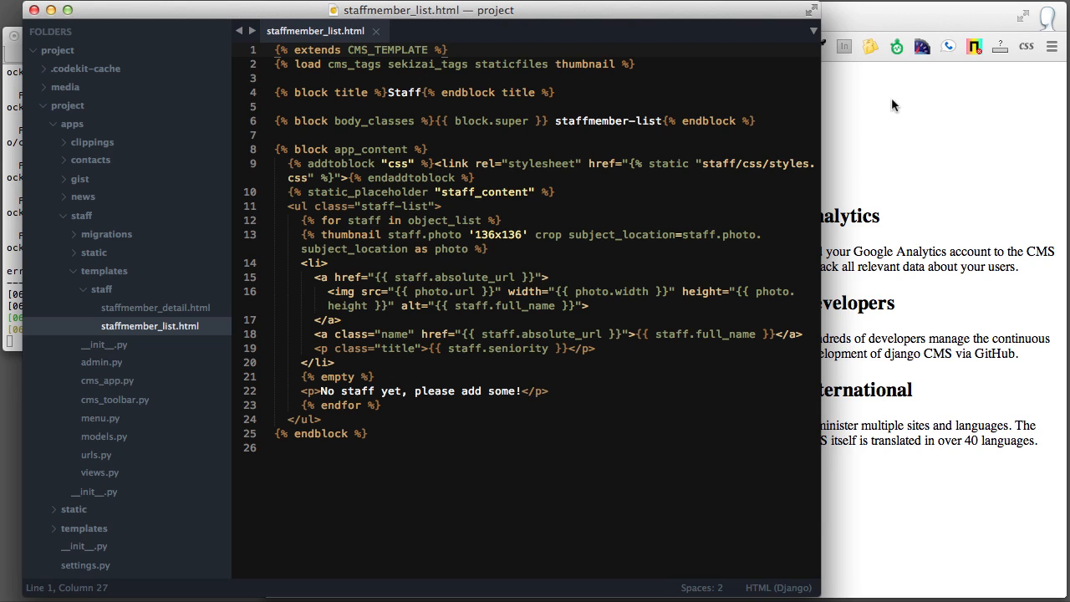
Step: Select and deselect CMS_TEMPLATE on line 1 of staffmember_list.html
{"action": "double_click", "coordinate": [387, 49]}
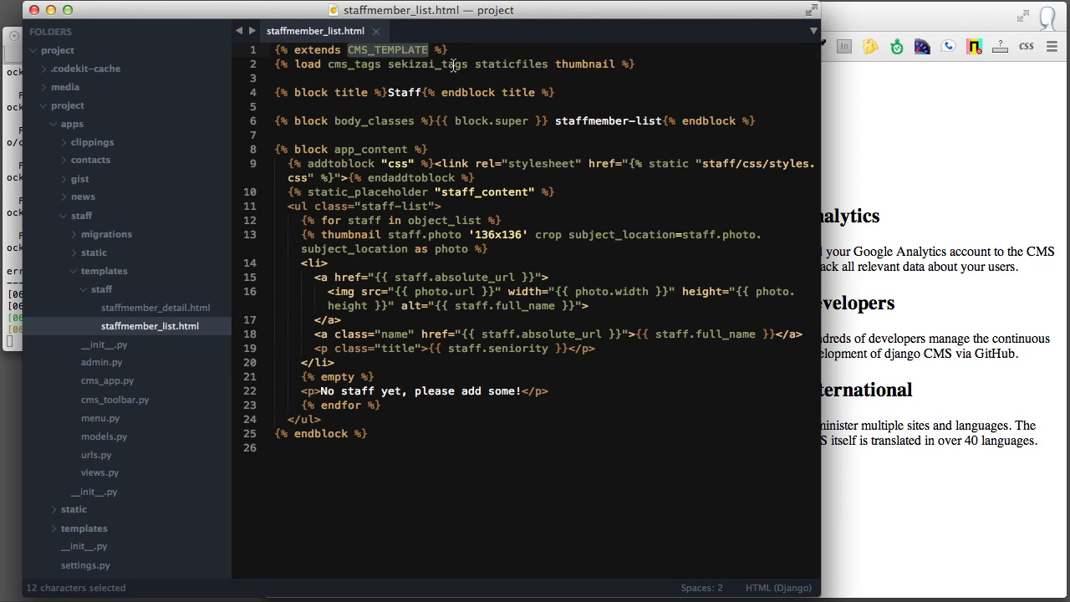
{"action": "left_click", "coordinate": [448, 49]}
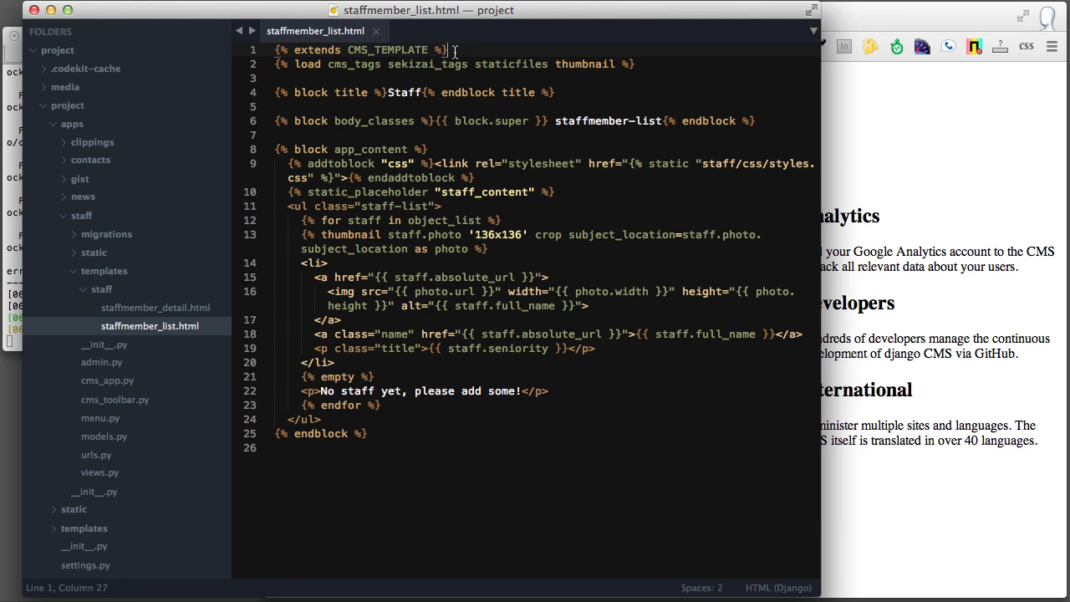
{"action": "double_click", "coordinate": [387, 49]}
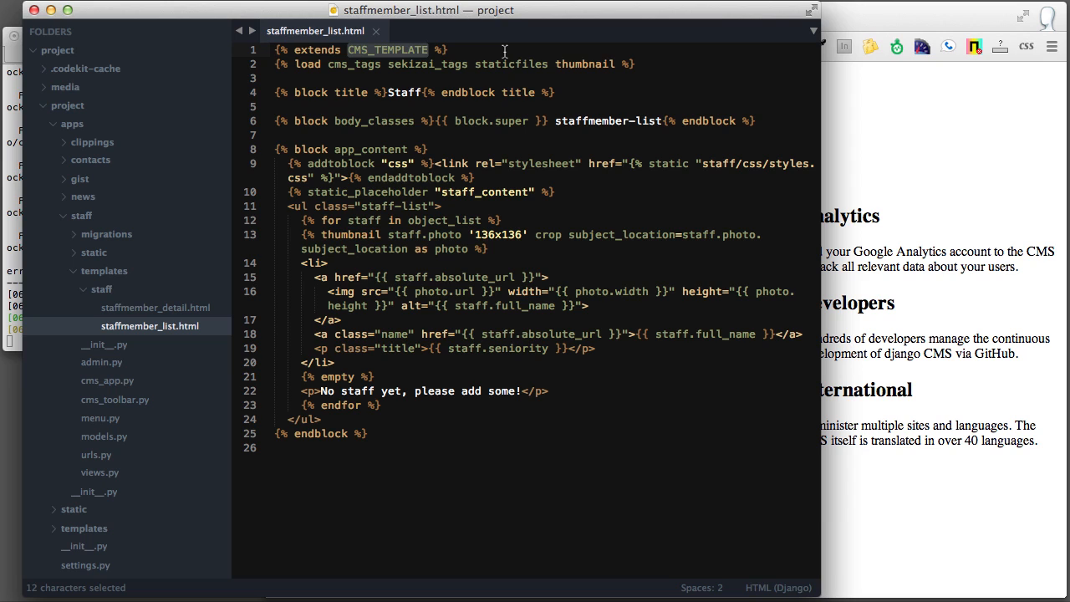
{"action": "mouse_move", "coordinate": [405, 56]}
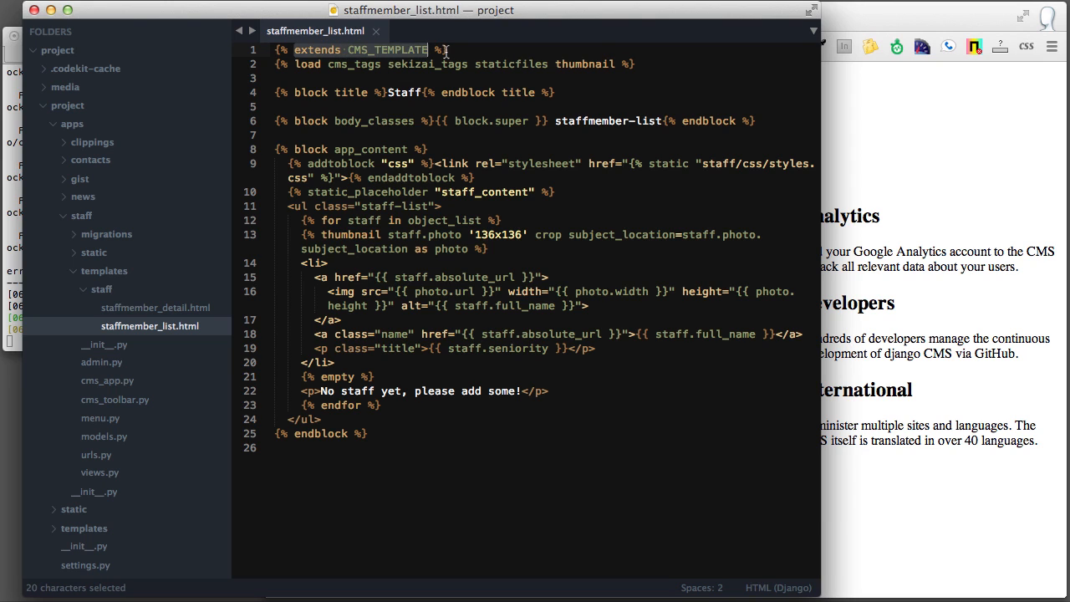
{"action": "left_click", "coordinate": [447, 50]}
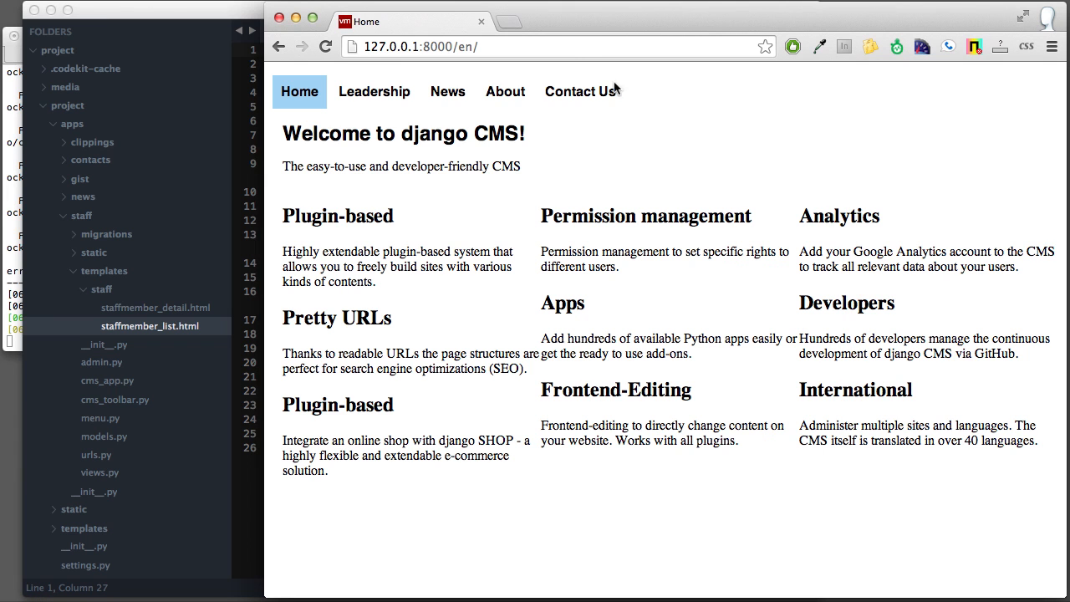
Step: Open Leadership with ?edit and log in as editor, retrying after the failed login
{"action": "left_click", "coordinate": [374, 92]}
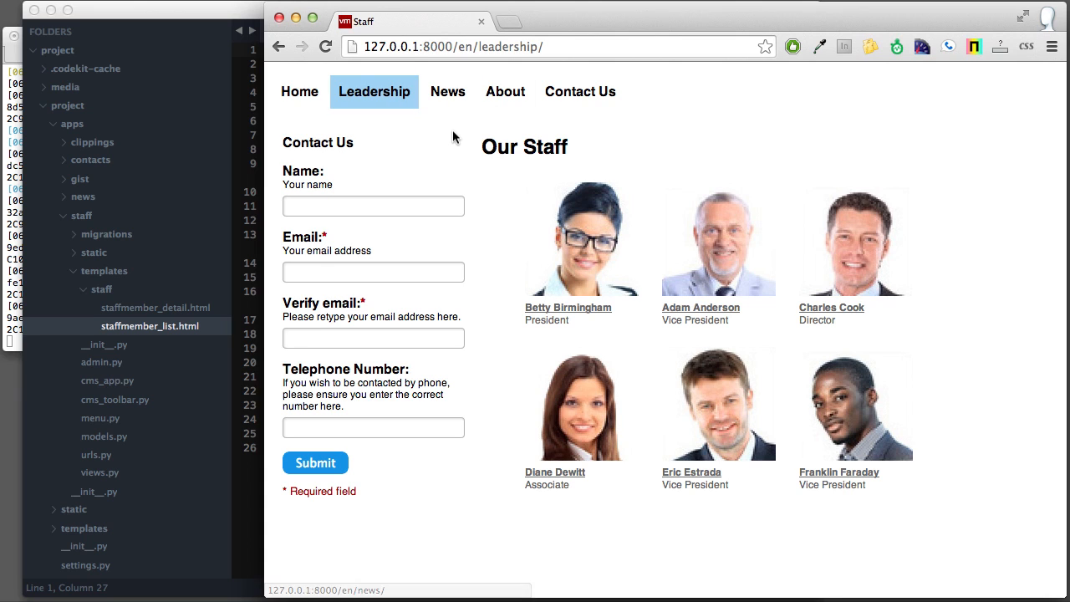
{"action": "left_click", "coordinate": [575, 46]}
{"action": "type", "text": "?edit"}
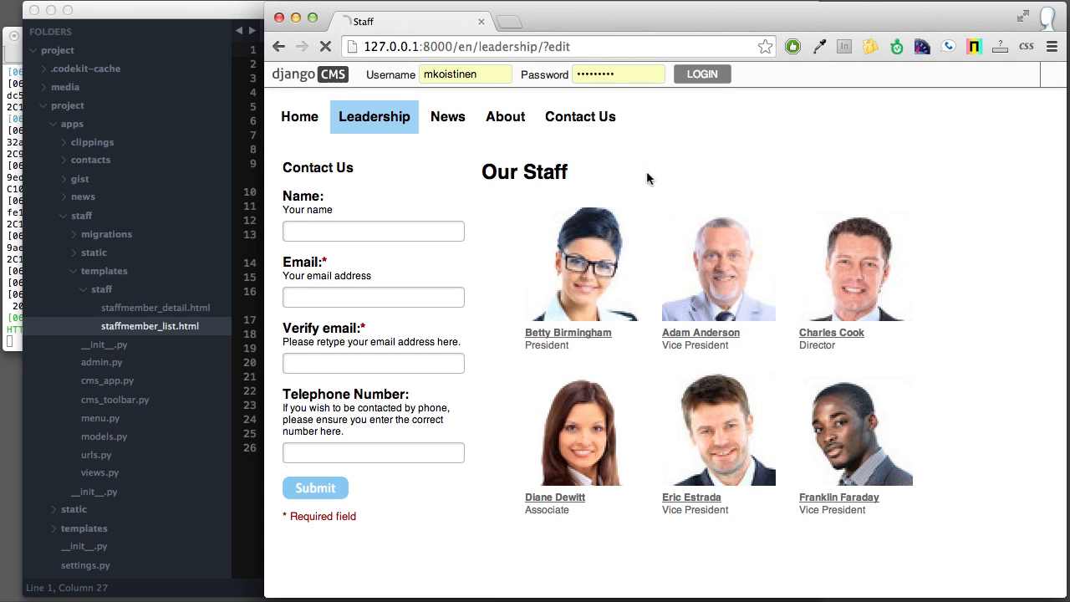
{"action": "left_click", "coordinate": [702, 74]}
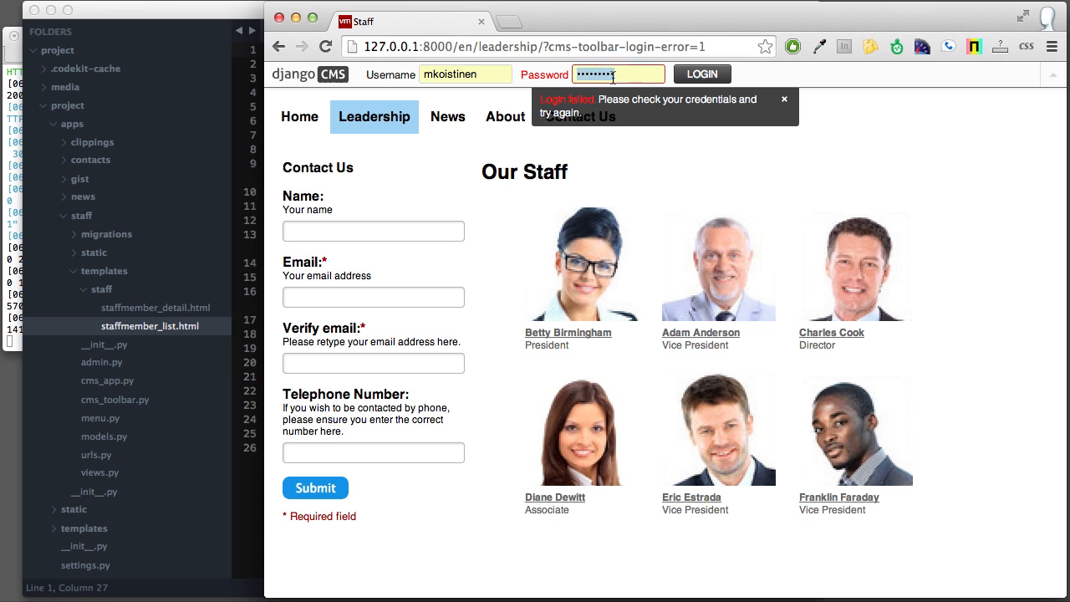
{"action": "left_click", "coordinate": [701, 73]}
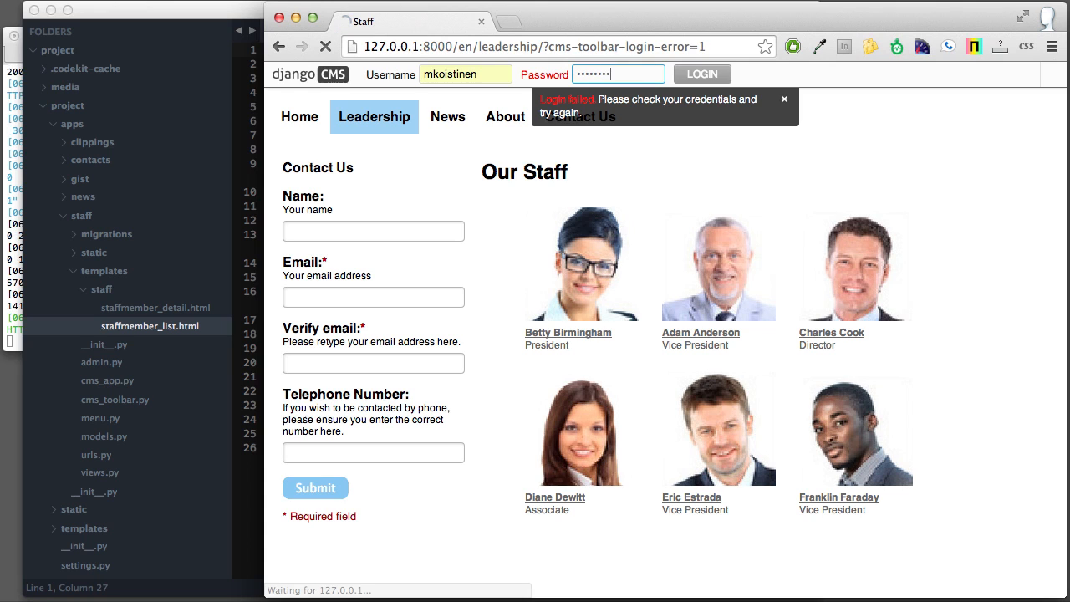
{"action": "left_click", "coordinate": [701, 73]}
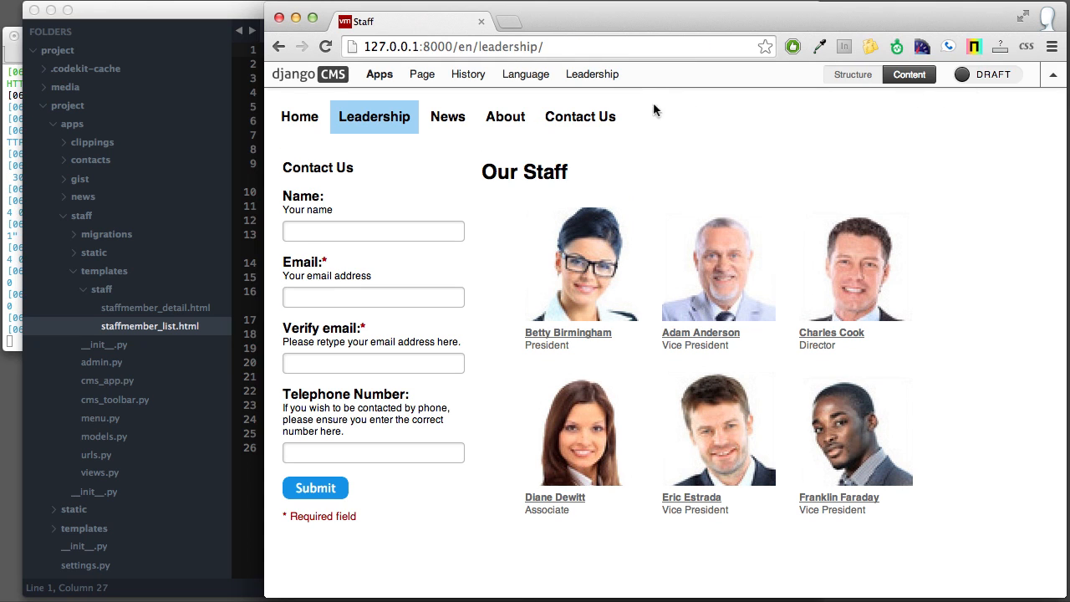
{"action": "mouse_move", "coordinate": [422, 73]}
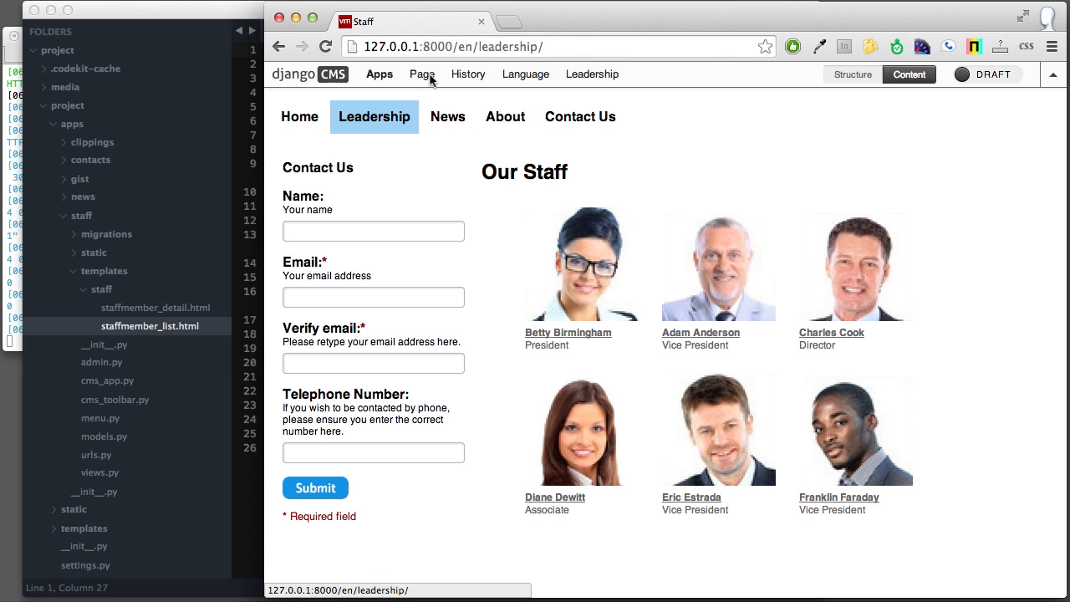
{"action": "mouse_move", "coordinate": [459, 152]}
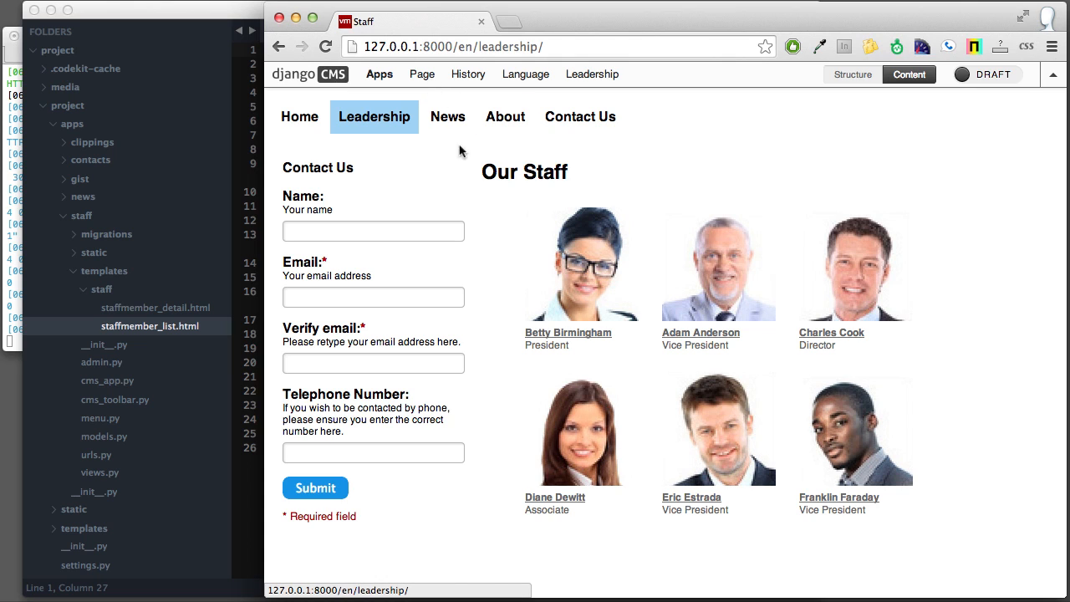
Step: Apply the Sidebar Right template from the Page > Templates menu
{"action": "left_click", "coordinate": [421, 74]}
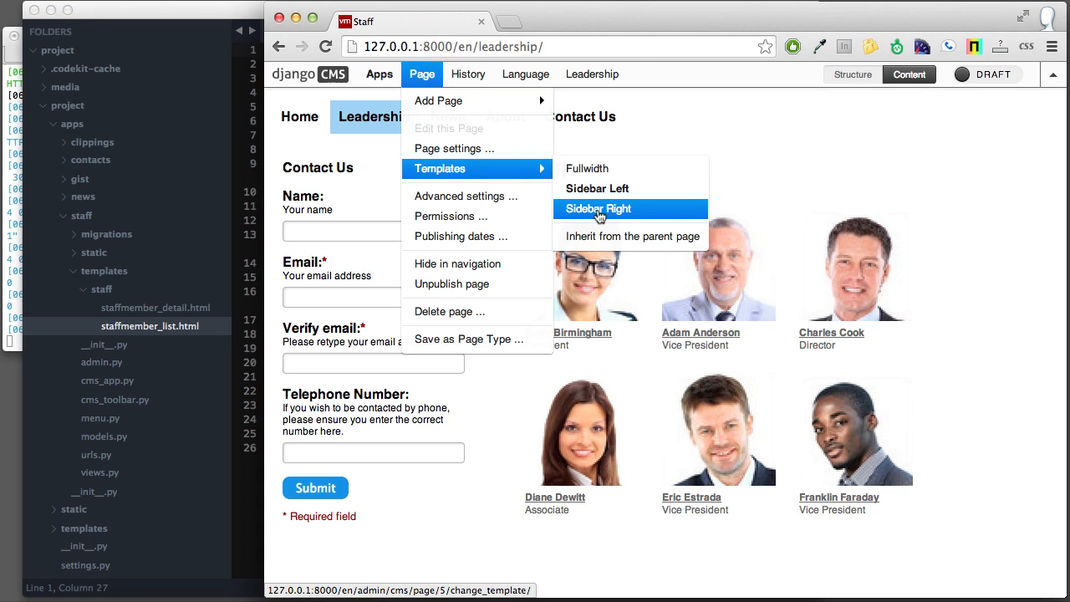
{"action": "left_click", "coordinate": [598, 208]}
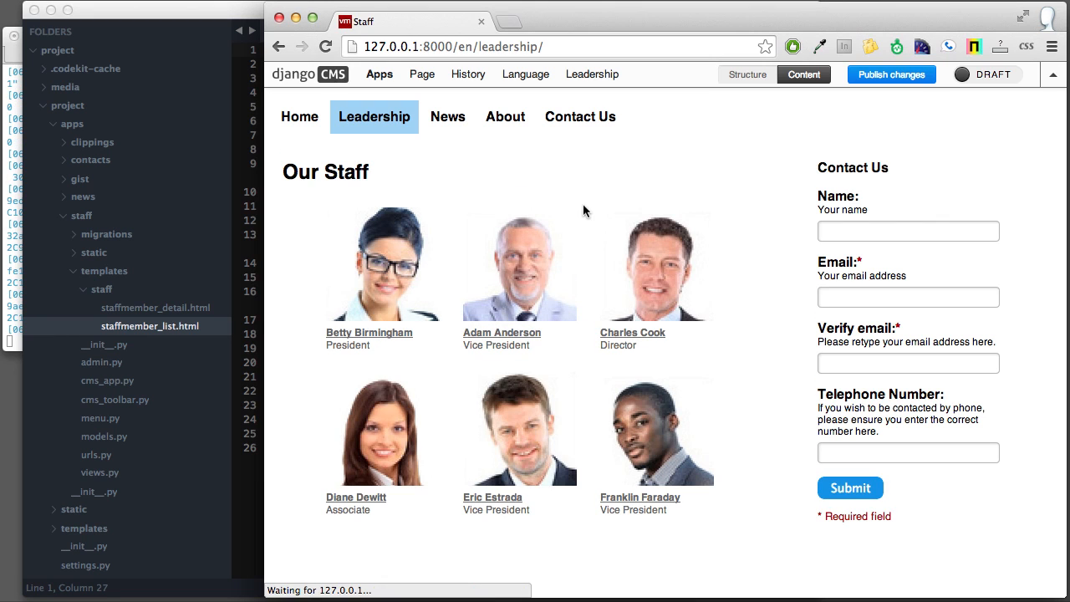
{"action": "mouse_move", "coordinate": [876, 263]}
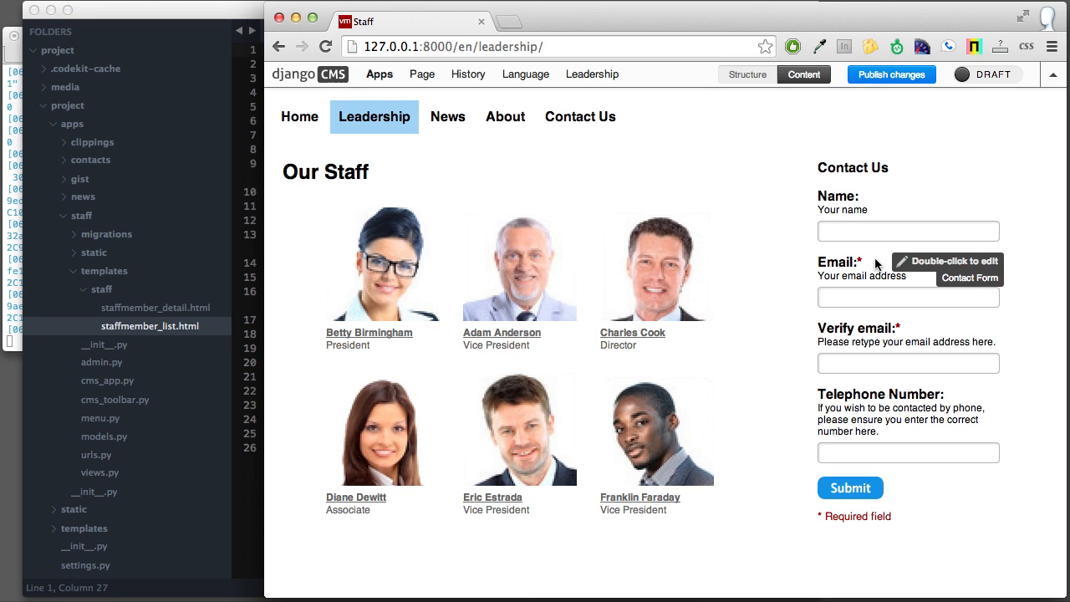
{"action": "mouse_move", "coordinate": [936, 184]}
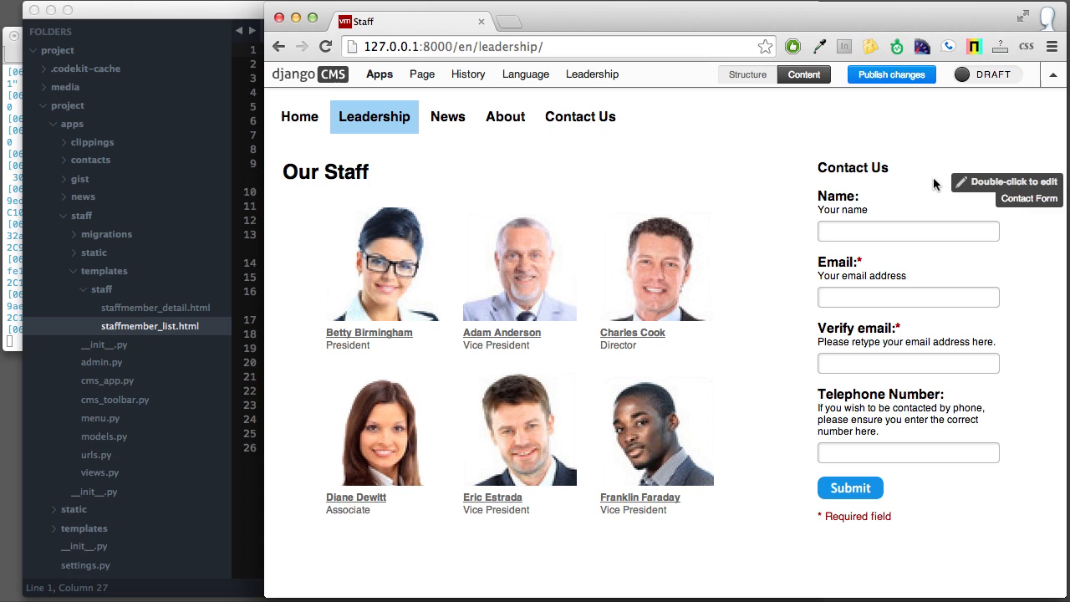
{"action": "mouse_move", "coordinate": [924, 159]}
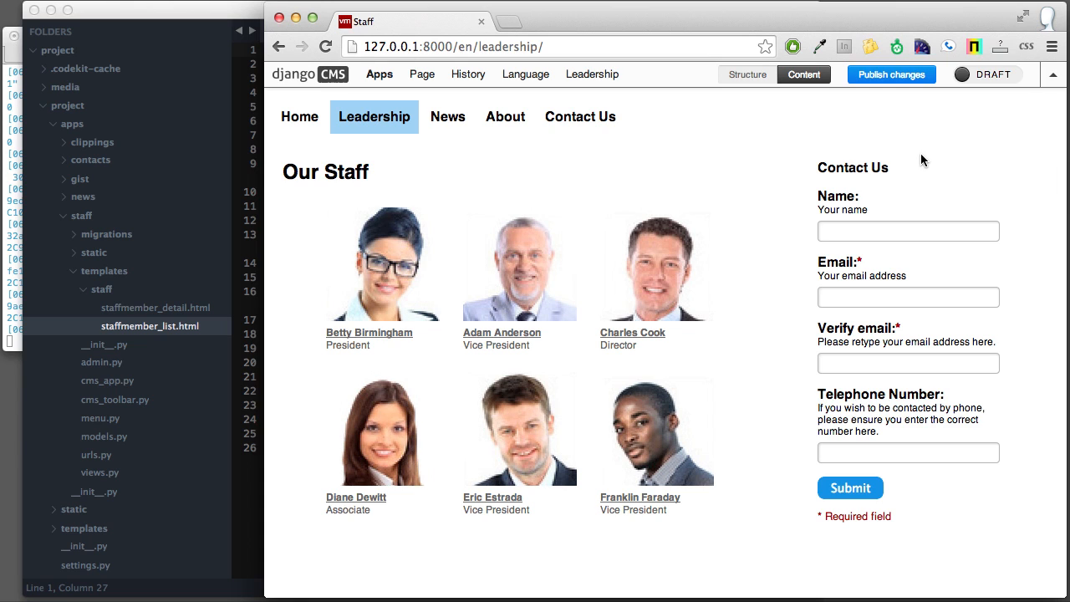
Step: Apply the Fullwidth template so the staff list spans the full page width
{"action": "left_click", "coordinate": [421, 73]}
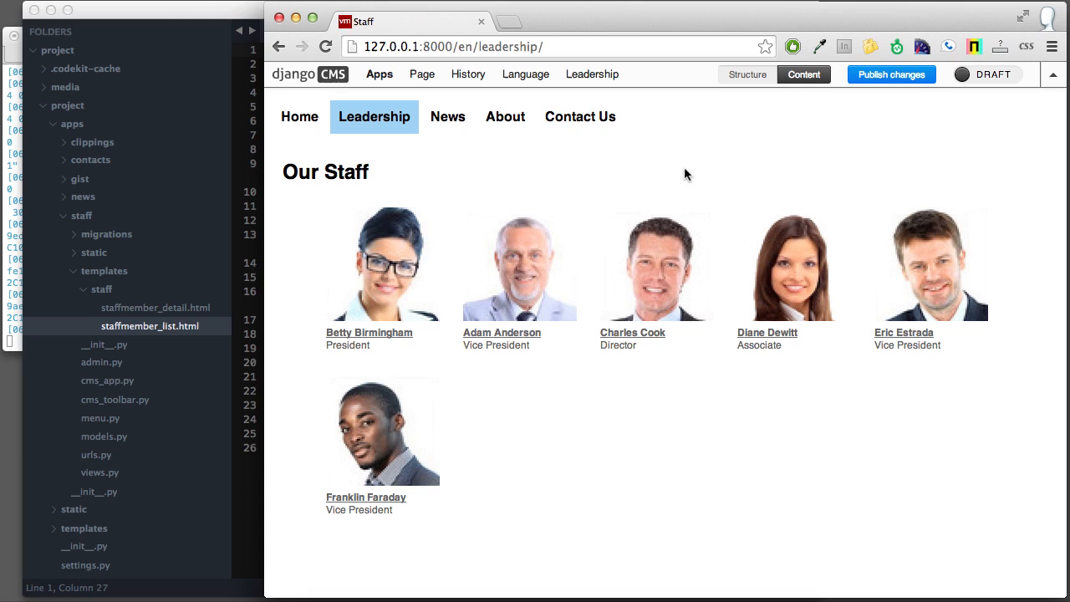
{"action": "mouse_move", "coordinate": [689, 142]}
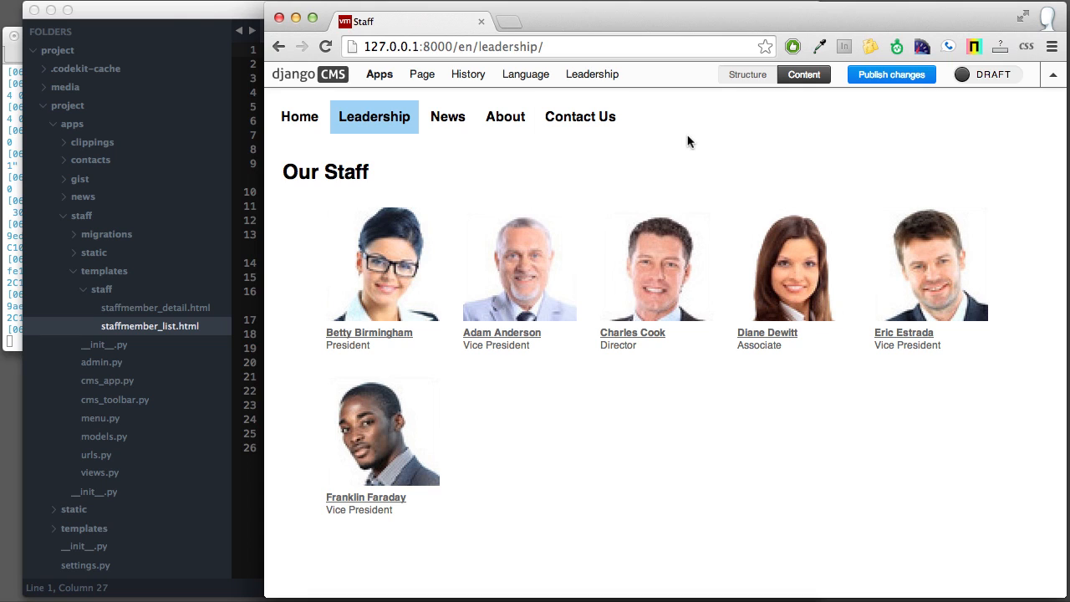
{"action": "mouse_move", "coordinate": [644, 149]}
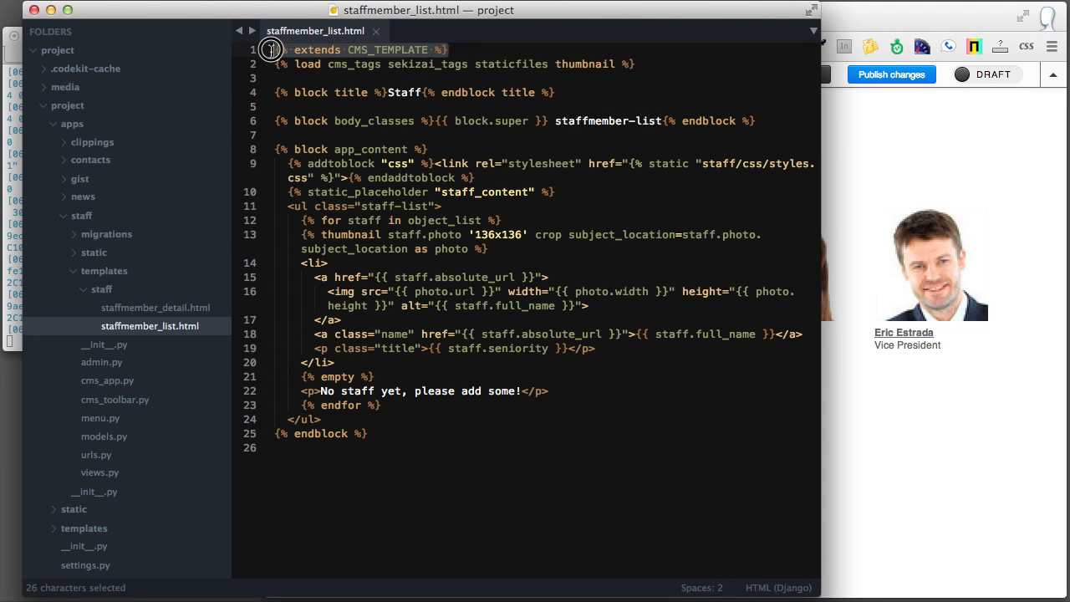
Step: Place the cursor on the extends line, then around the app_content block lines
{"action": "left_click", "coordinate": [469, 50]}
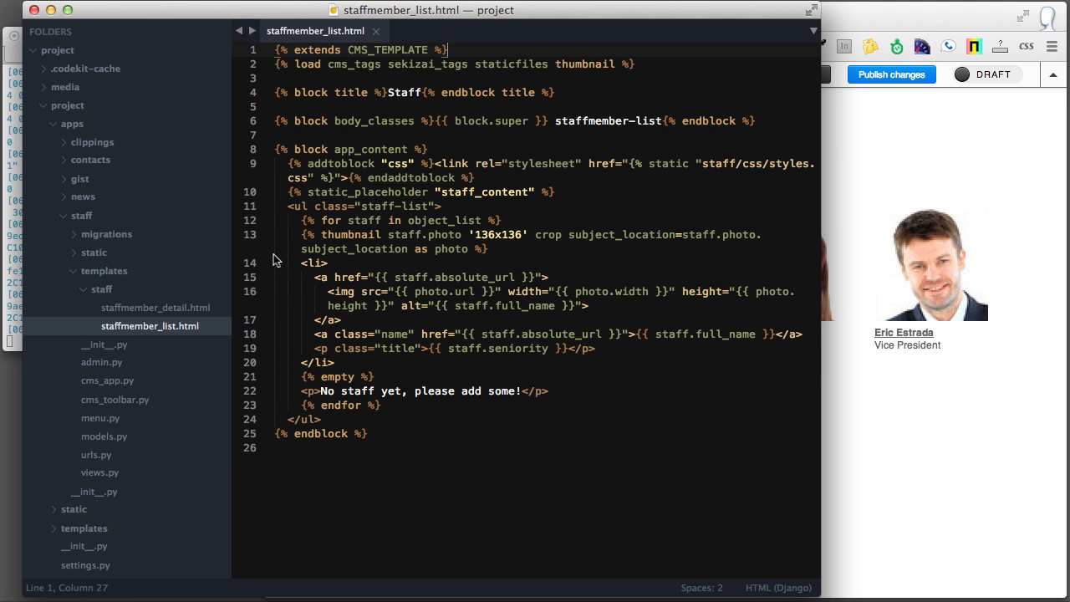
{"action": "left_click", "coordinate": [438, 149]}
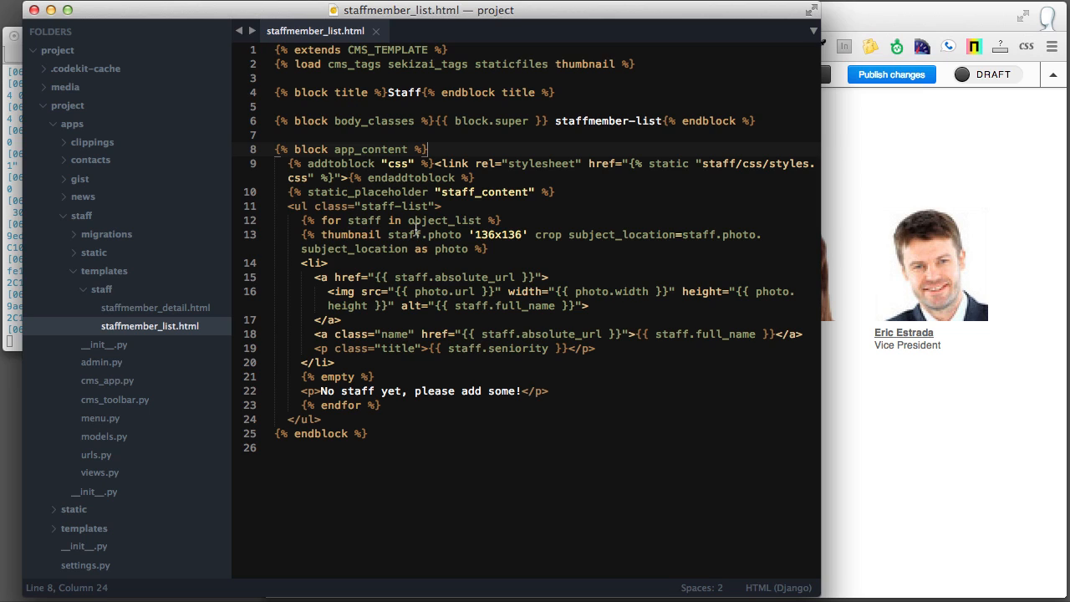
{"action": "mouse_move", "coordinate": [482, 139]}
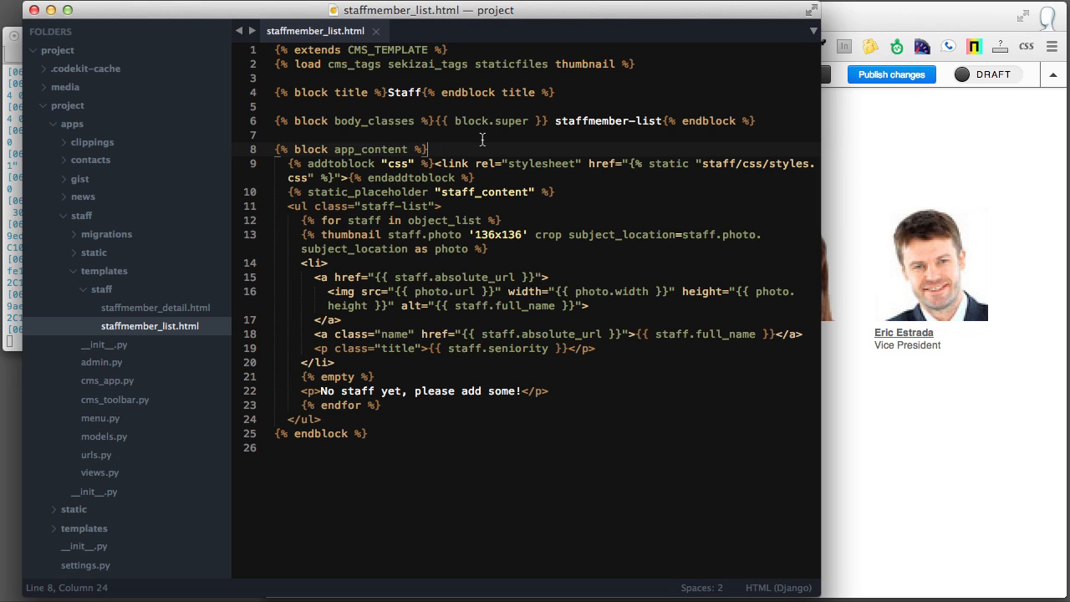
{"action": "left_click", "coordinate": [534, 134]}
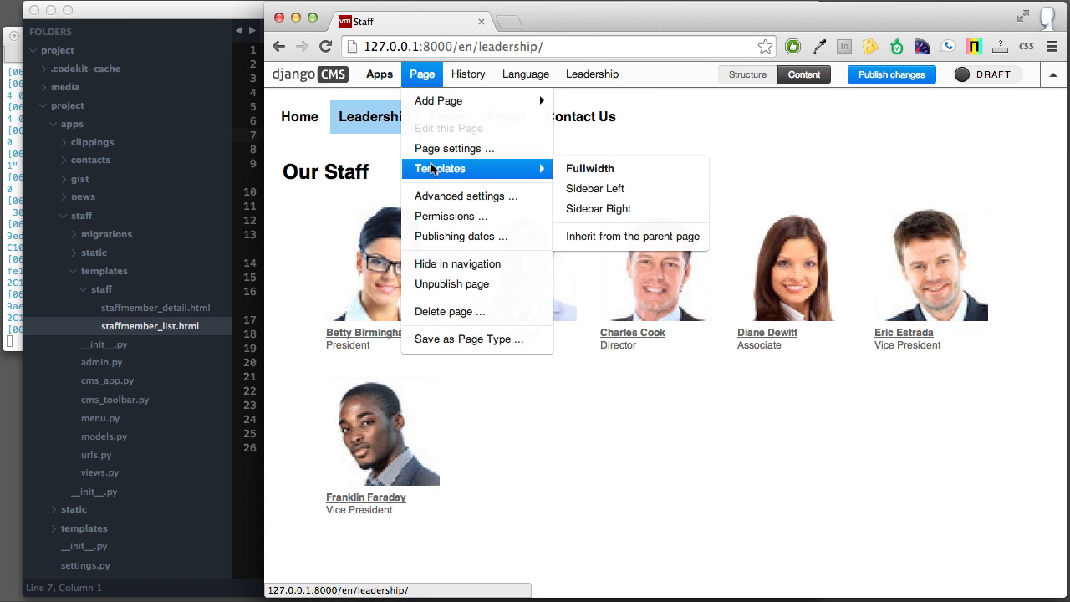
Step: Apply Sidebar Left, placing the contact form beside the staff list
{"action": "left_click", "coordinate": [590, 168]}
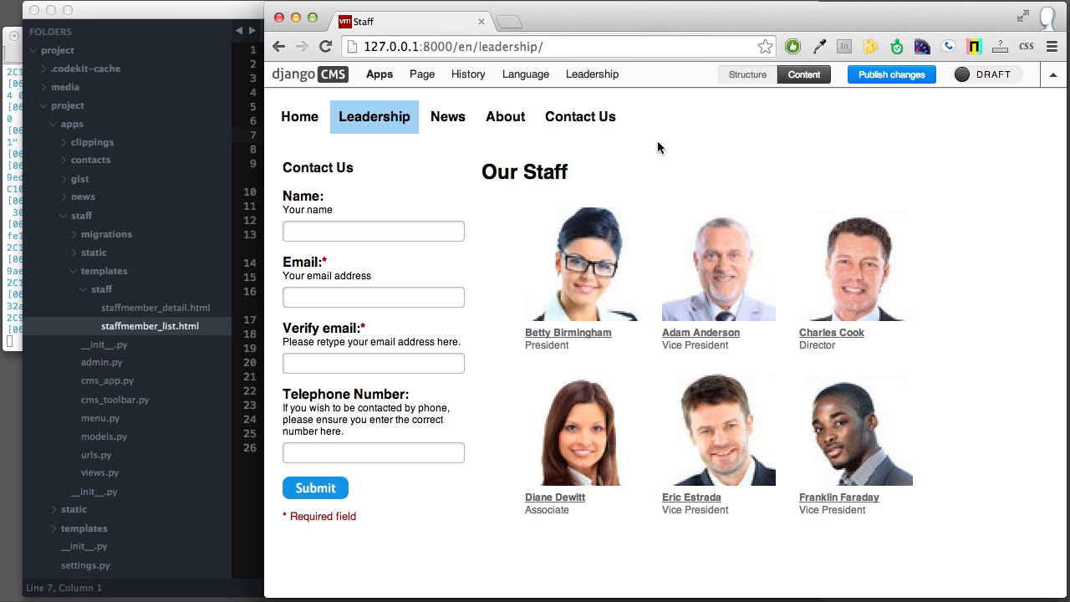
{"action": "mouse_move", "coordinate": [633, 136]}
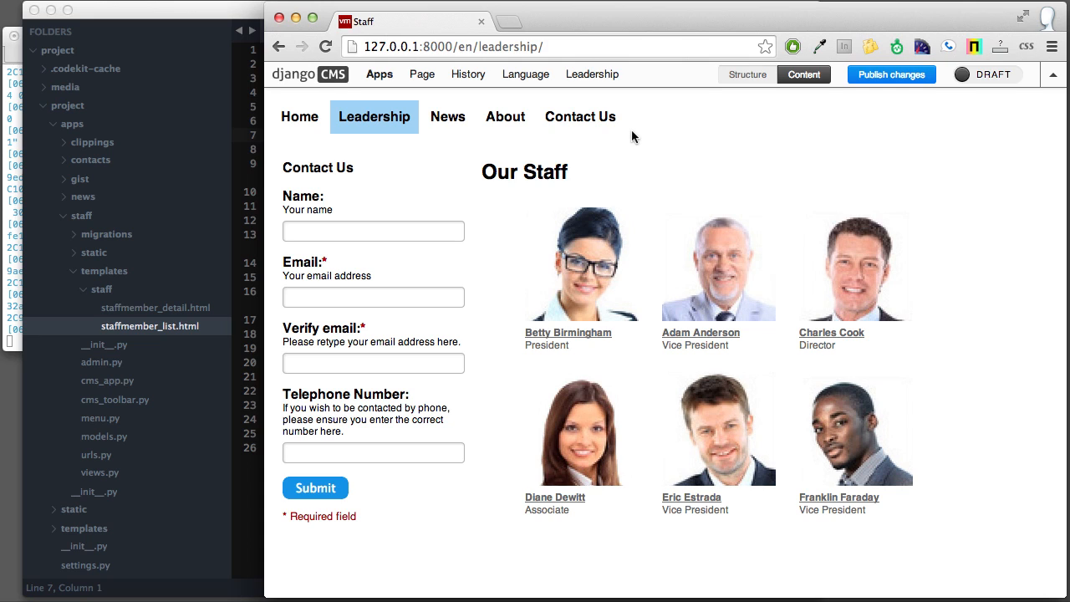